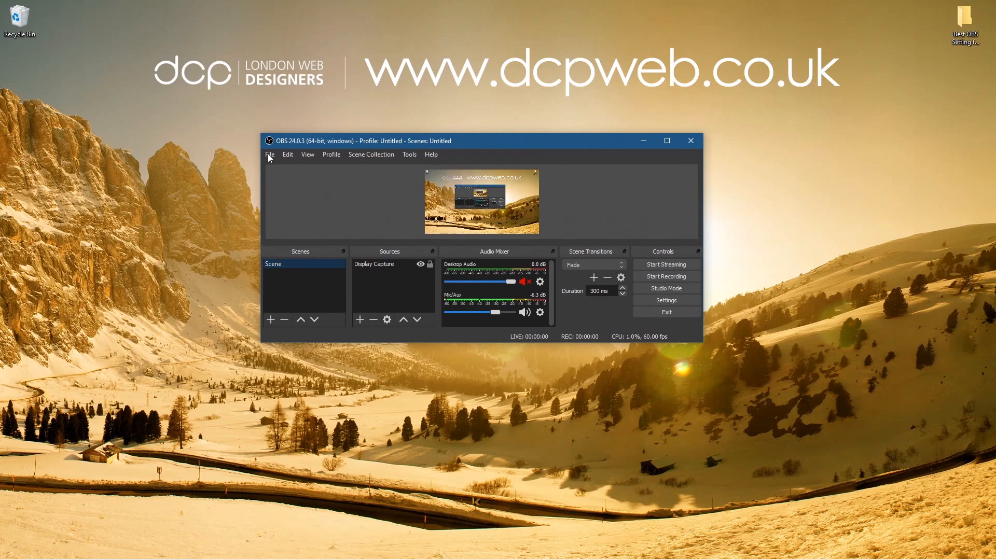
- Bring up the Settings window via the File menu, landing on the General page
left_click(270, 154)
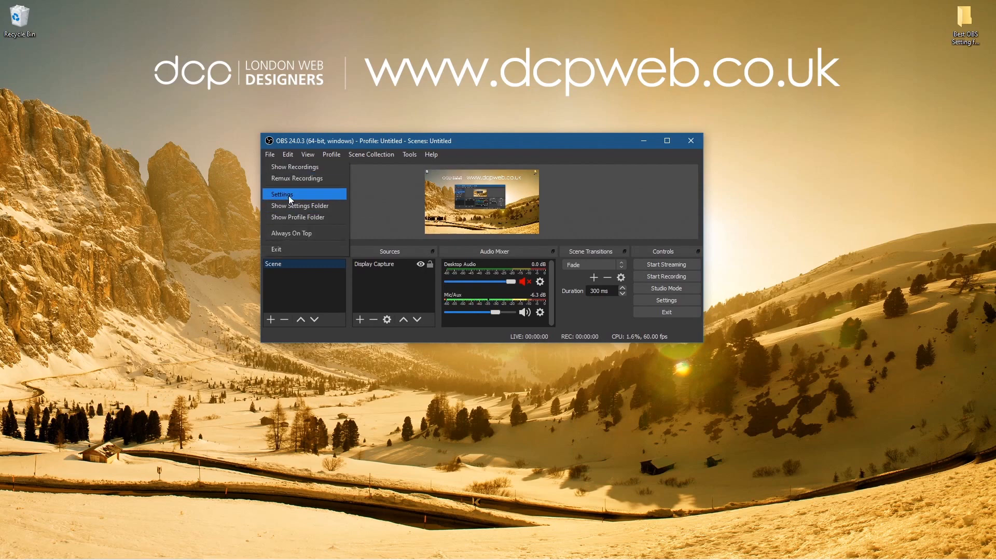
left_click(281, 194)
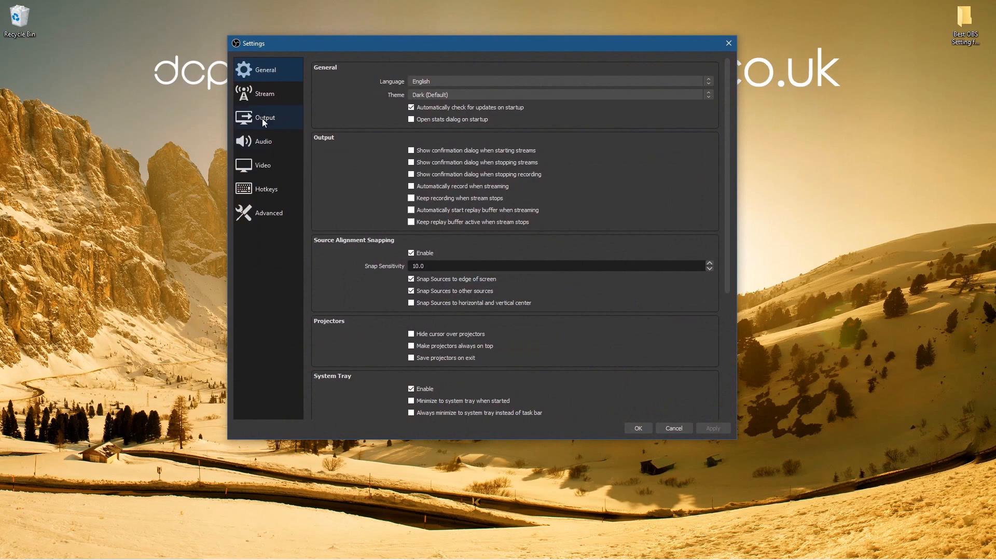
- Show the Output page and list the Recording Quality choices, keeping High Quality, Medium File Size
left_click(265, 117)
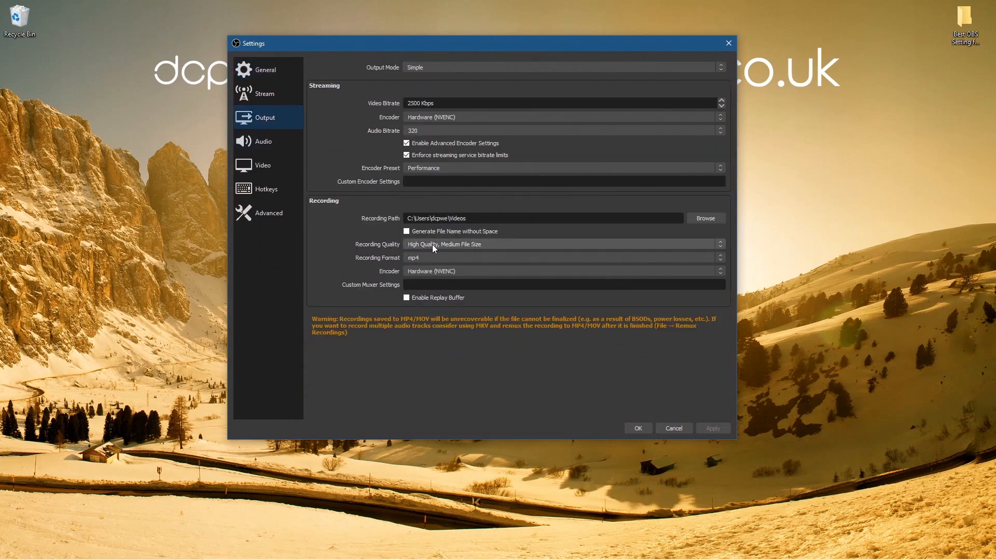
left_click(561, 244)
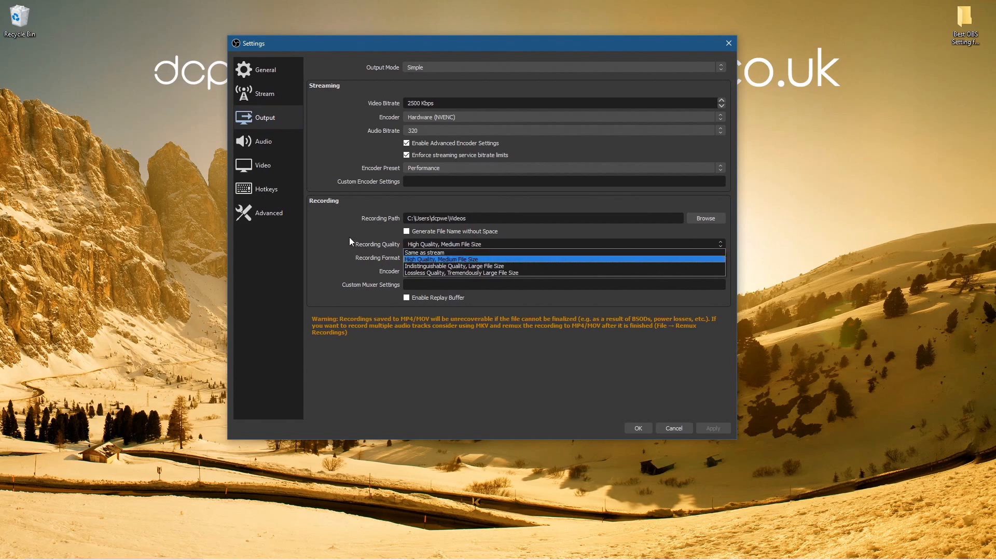
mouse_move(365, 262)
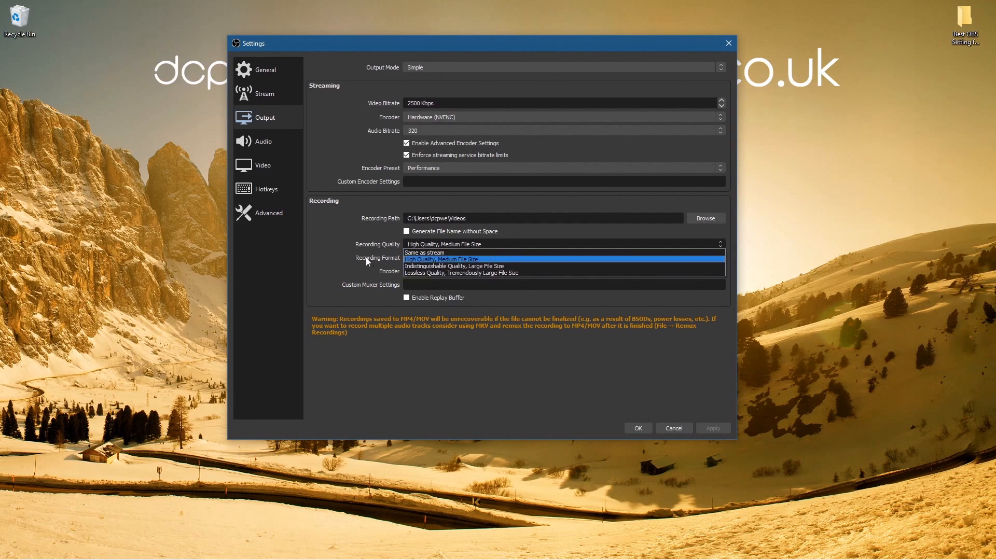
mouse_move(413, 266)
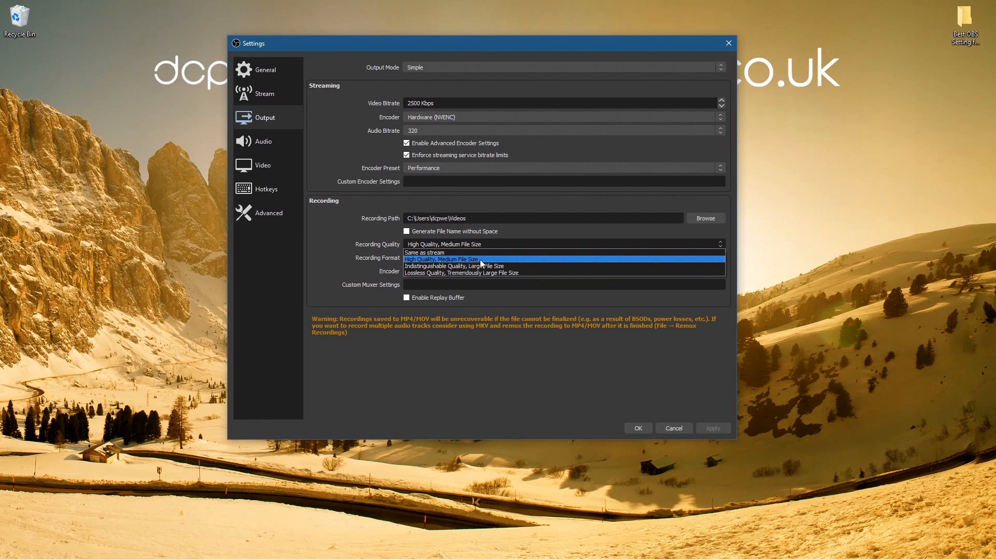
mouse_move(453, 265)
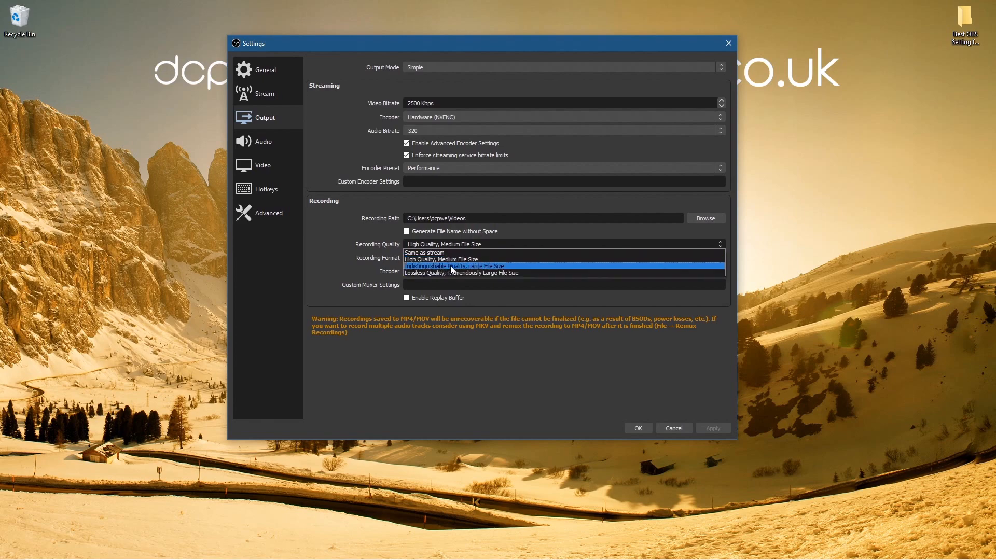
mouse_move(463, 273)
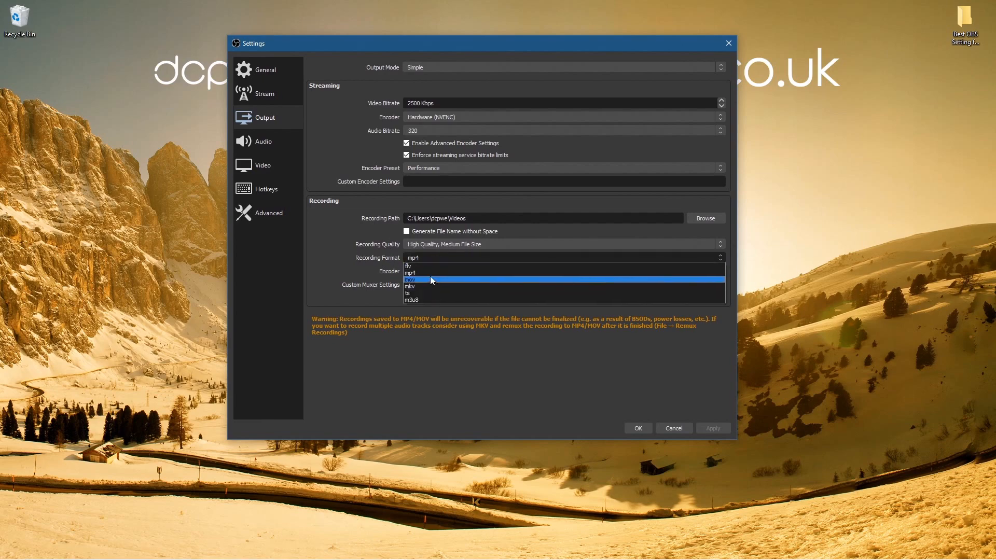
- Choose mp4 from the Recording Format choices
left_click(412, 265)
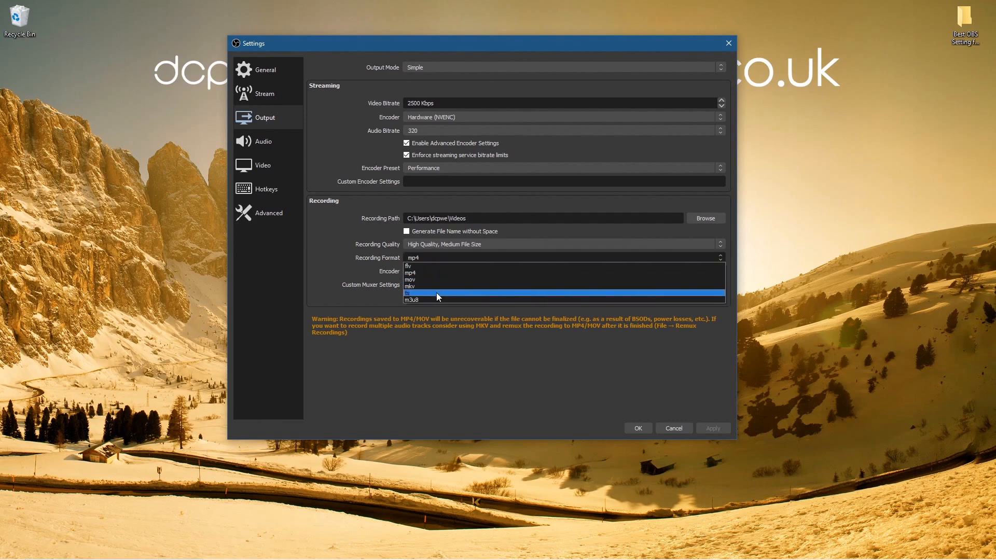
mouse_move(431, 276)
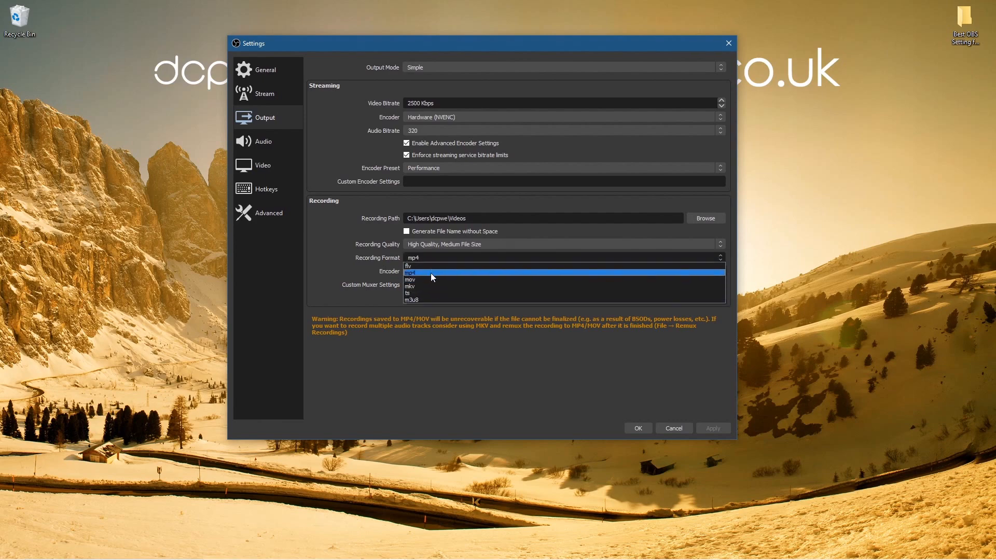
left_click(412, 273)
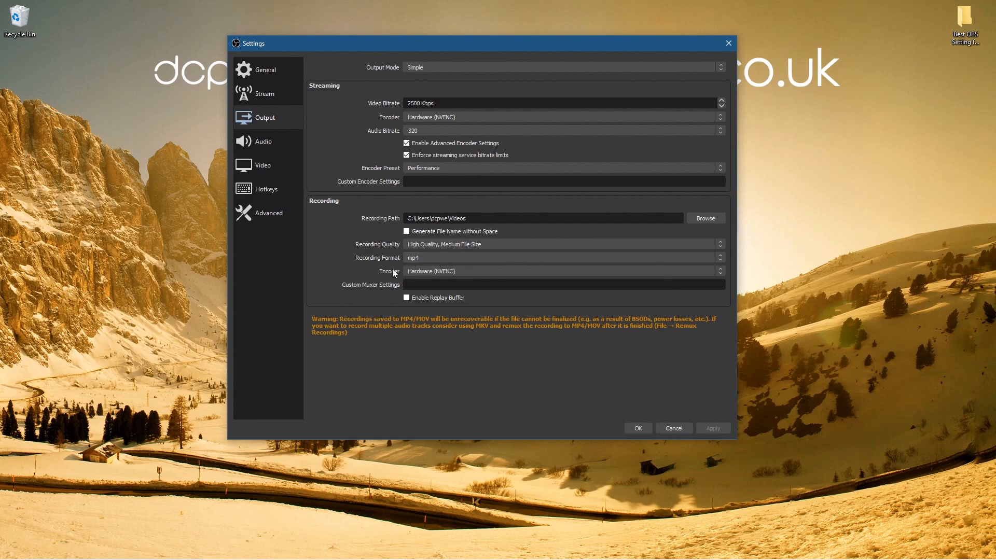
- Review the recording encoder choices and keep Hardware (NVENC)
left_click(561, 271)
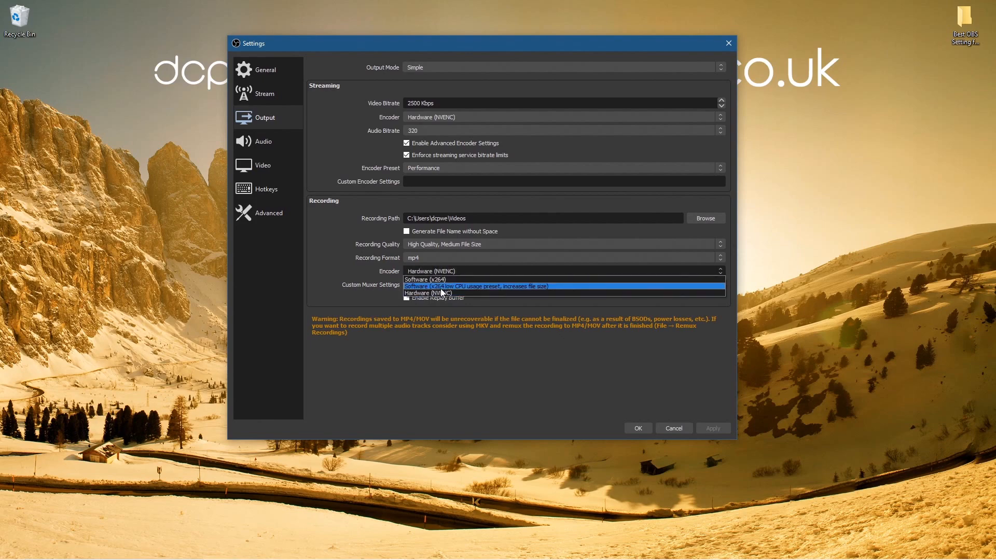
mouse_move(428, 293)
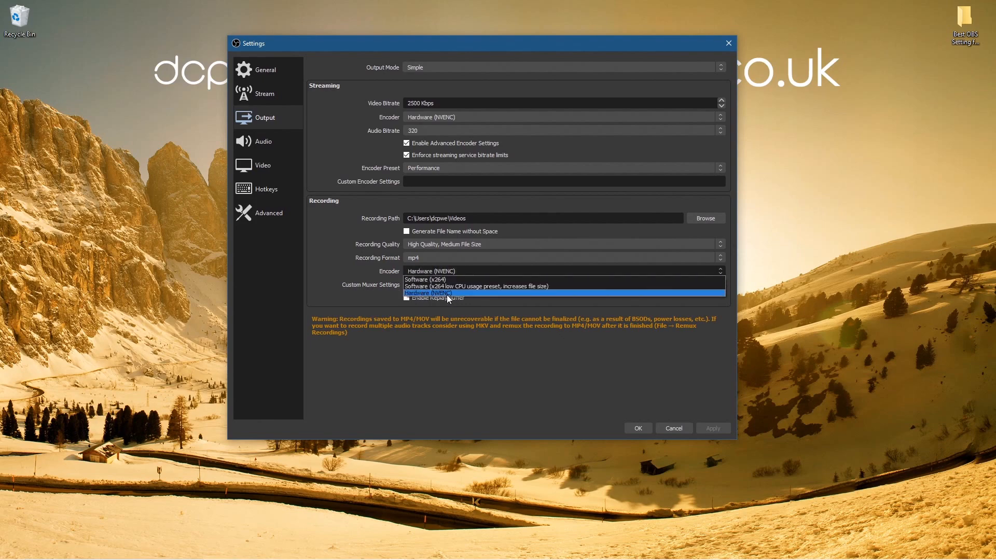
left_click(429, 294)
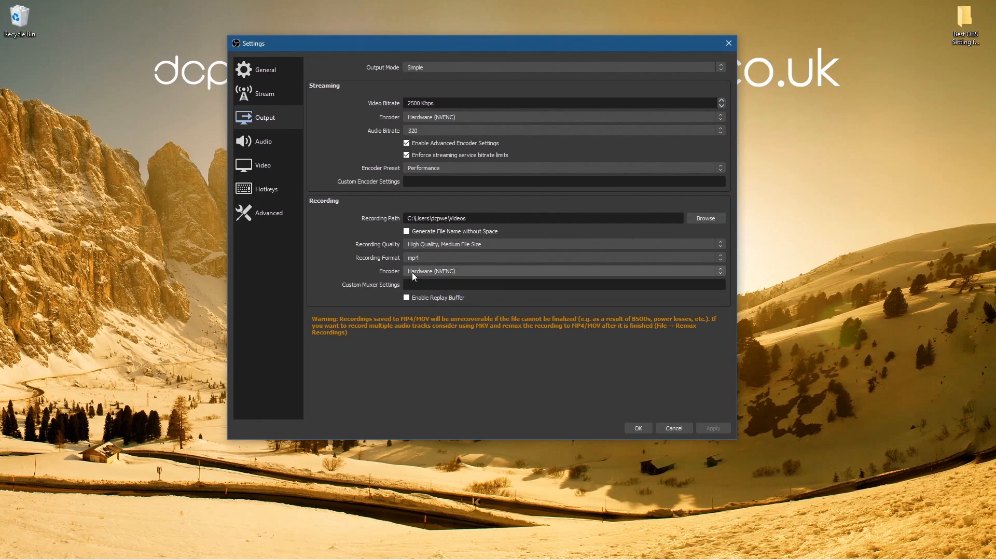
left_click(561, 271)
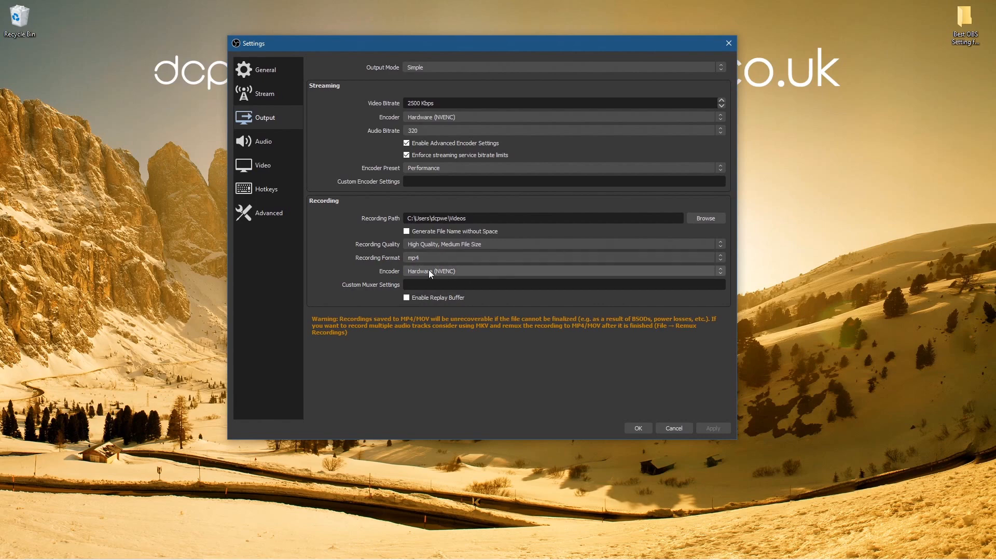
- Show the Video page at 1920x1080 and list the Common FPS Values
left_click(262, 165)
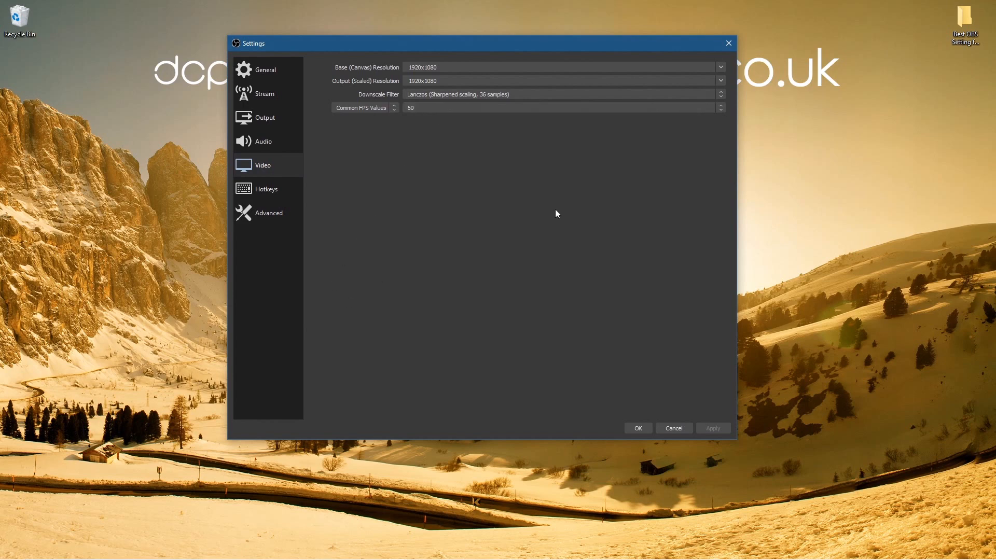
mouse_move(409, 124)
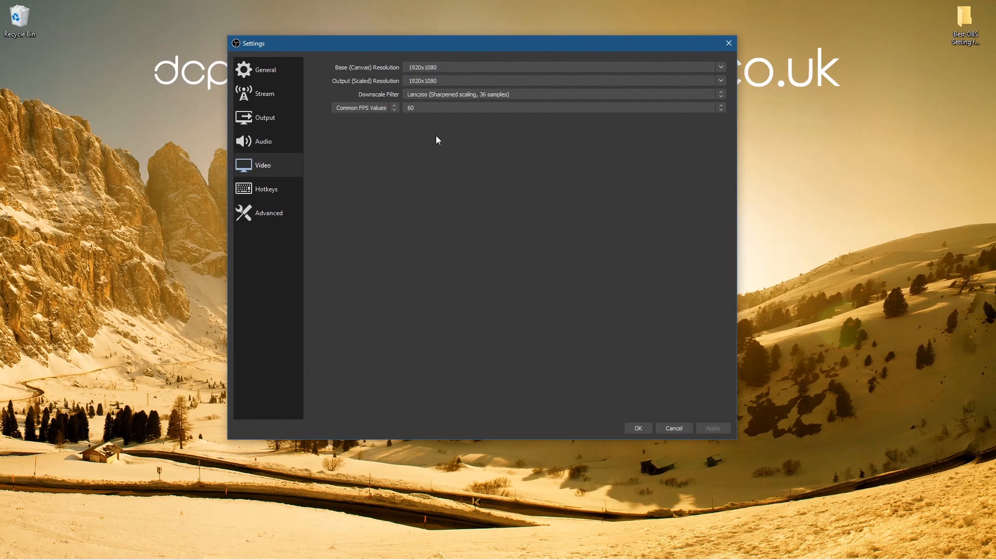
mouse_move(331, 111)
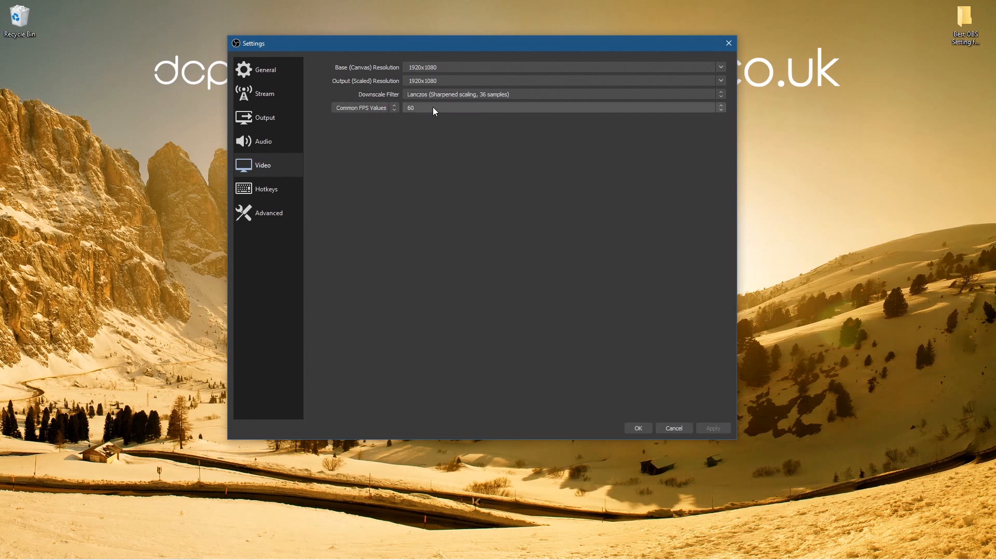
left_click(559, 107)
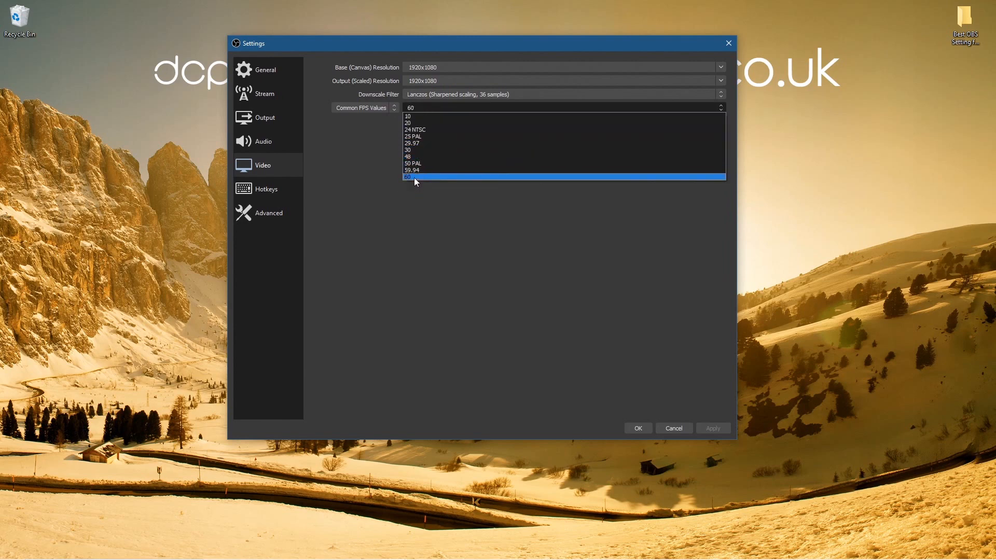
- Keep 60 FPS, cancel the settings without saving, and nudge the main window lower
left_click(408, 178)
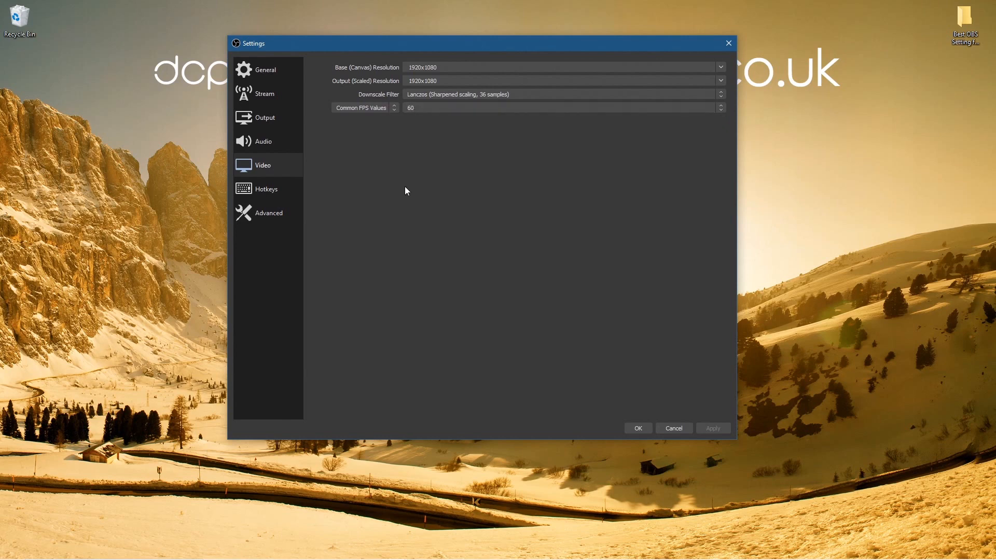
mouse_move(487, 210)
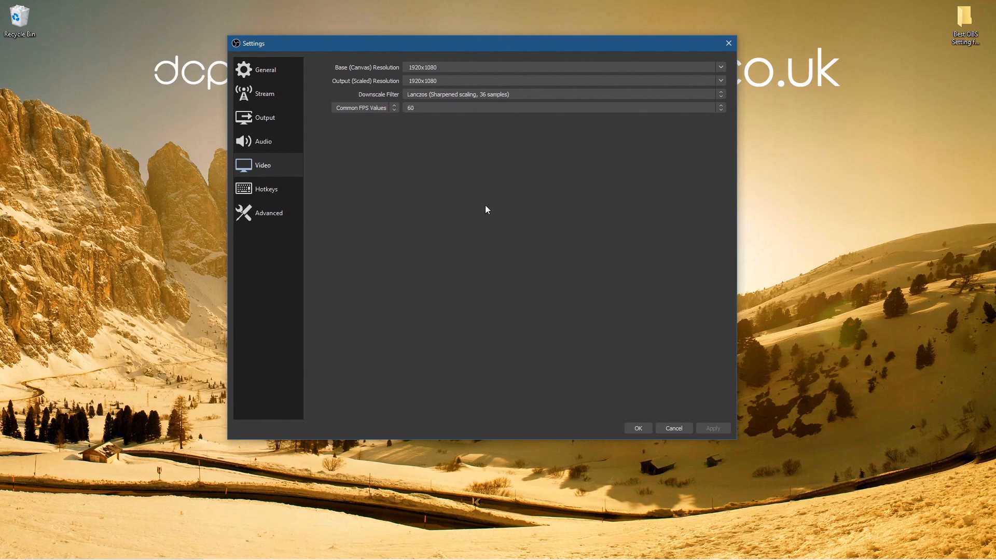
mouse_move(489, 229)
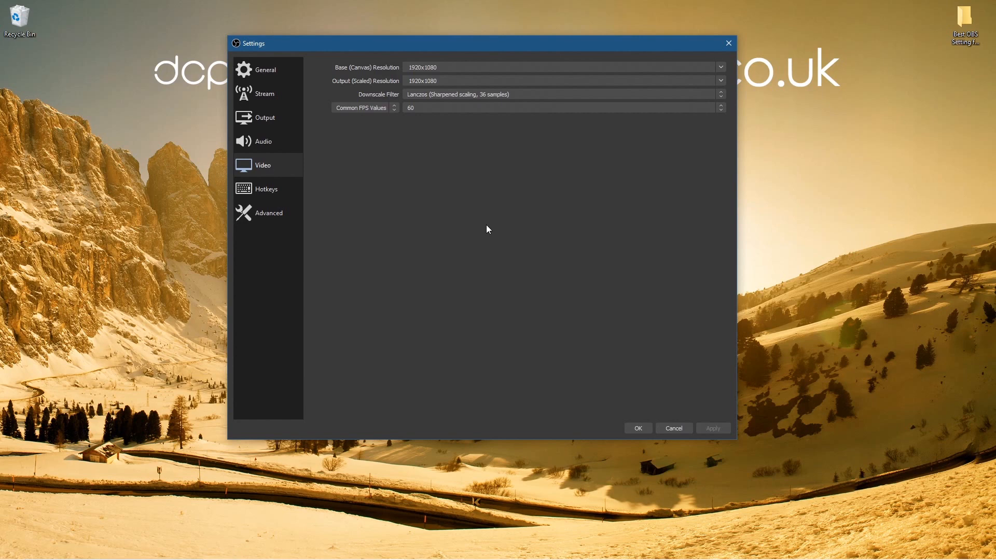
mouse_move(436, 218)
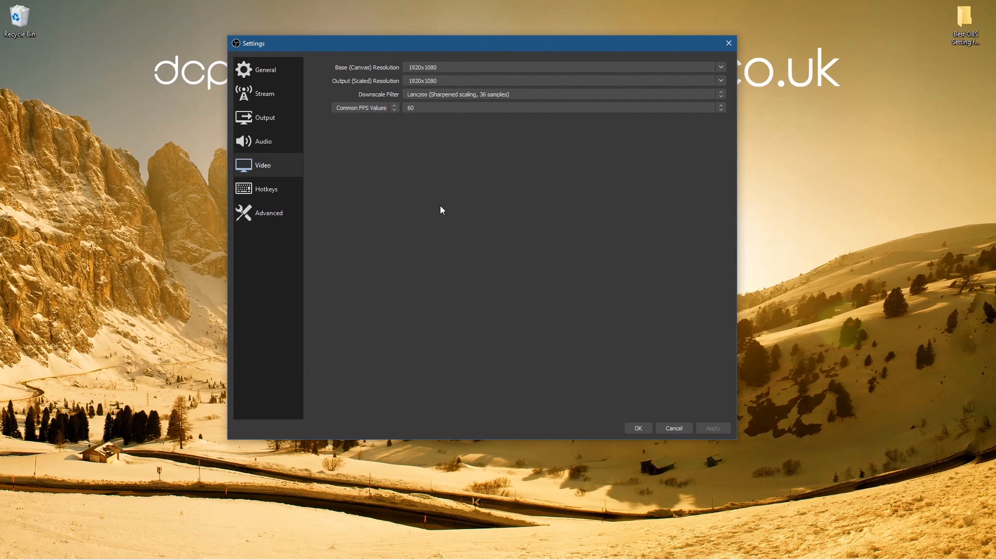
mouse_move(370, 221)
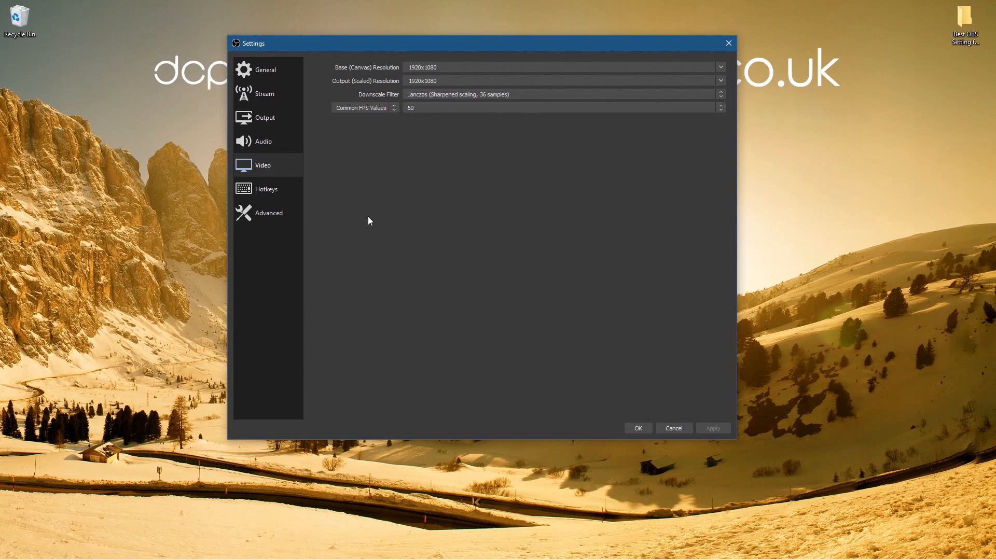
mouse_move(615, 301)
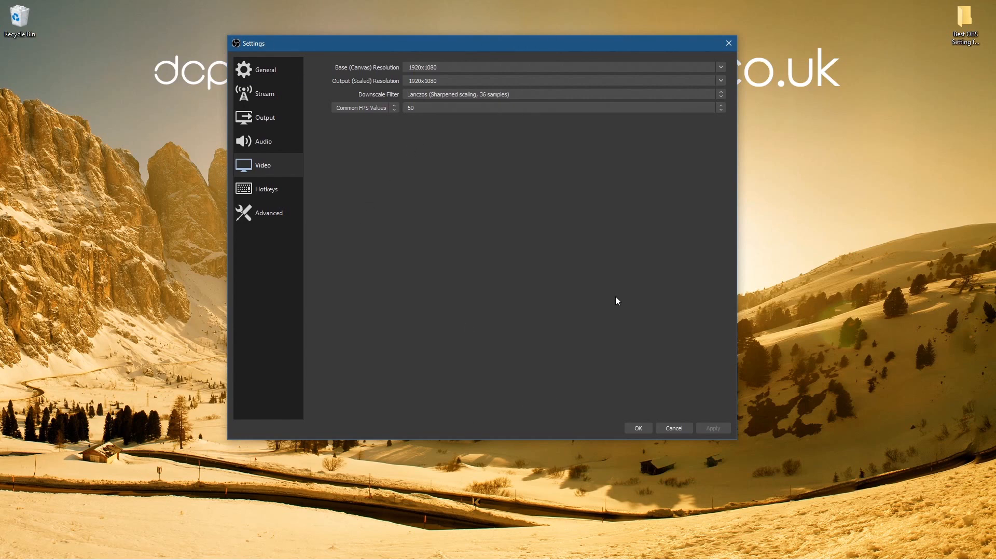
mouse_move(613, 299)
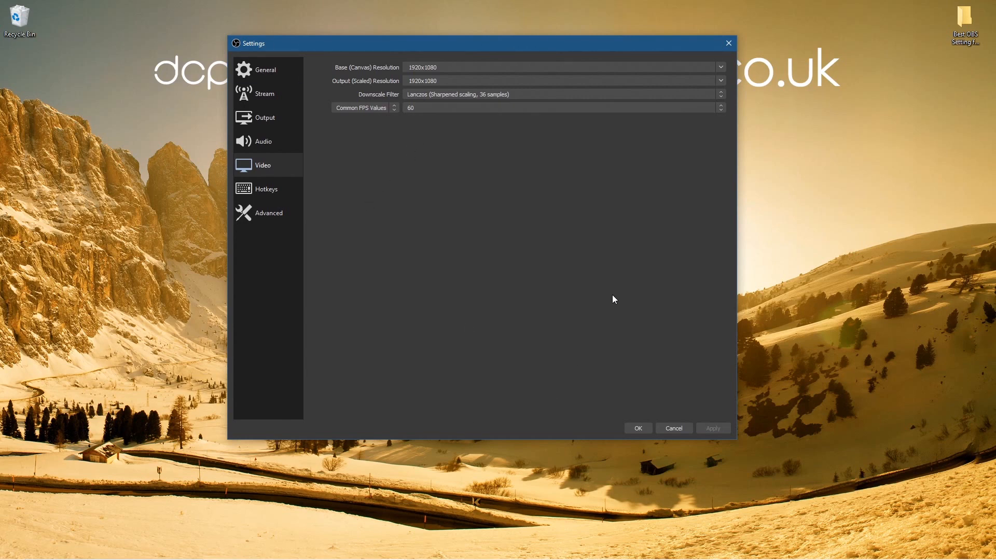
mouse_move(348, 312)
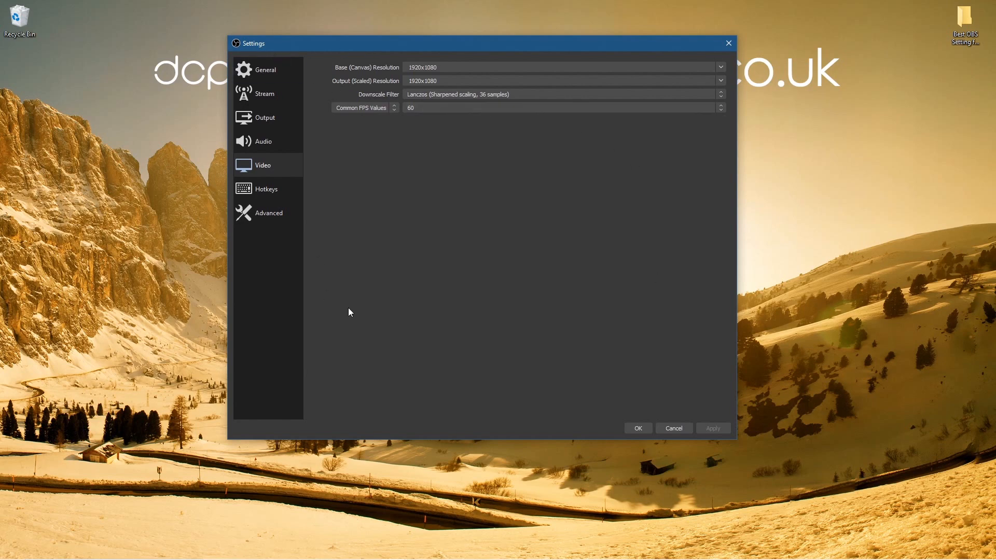
mouse_move(425, 263)
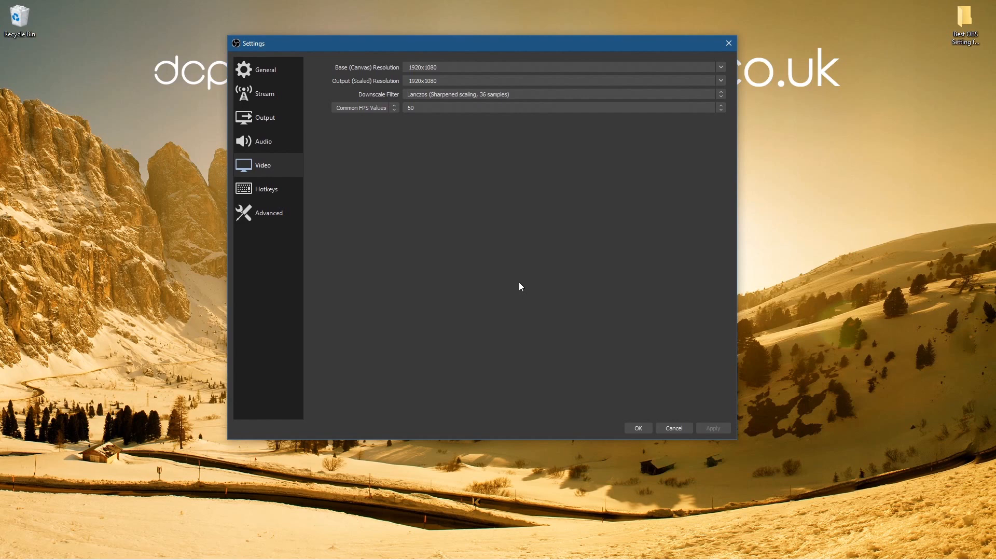
mouse_move(550, 44)
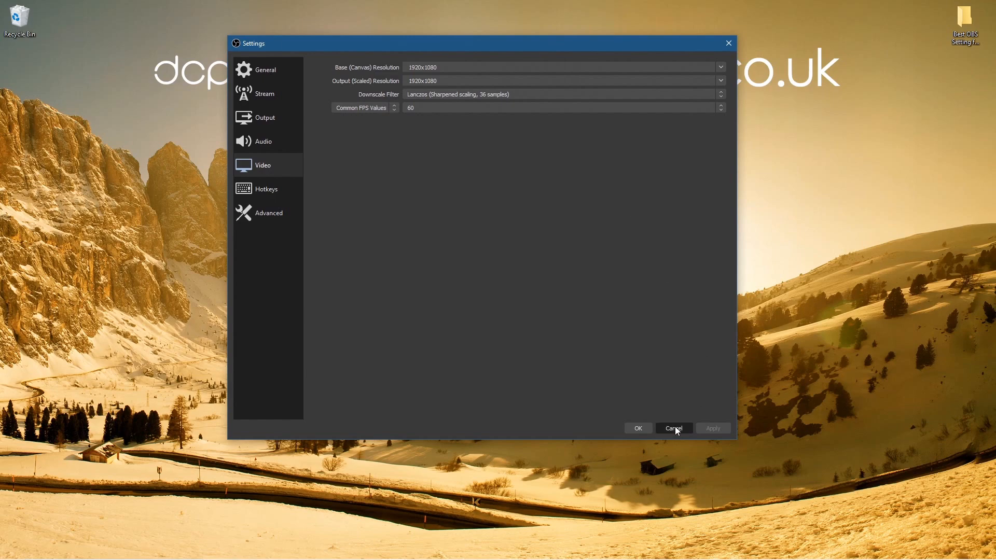
left_click(672, 429)
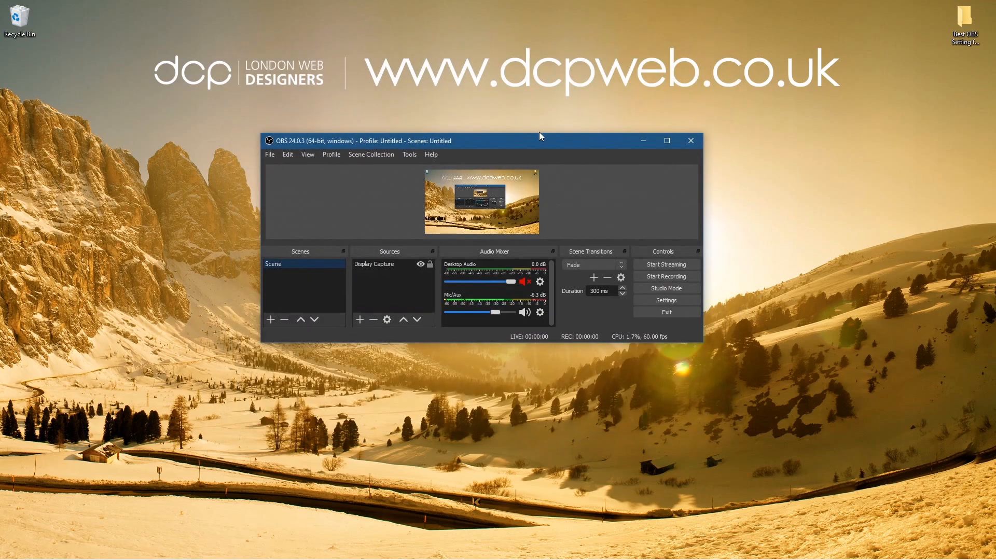
left_click_drag(540, 140, 535, 166)
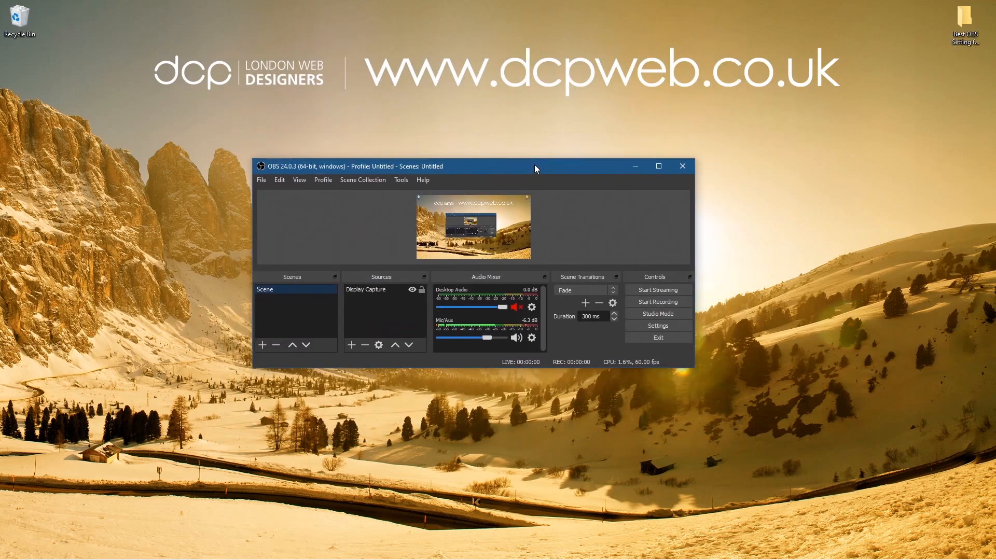